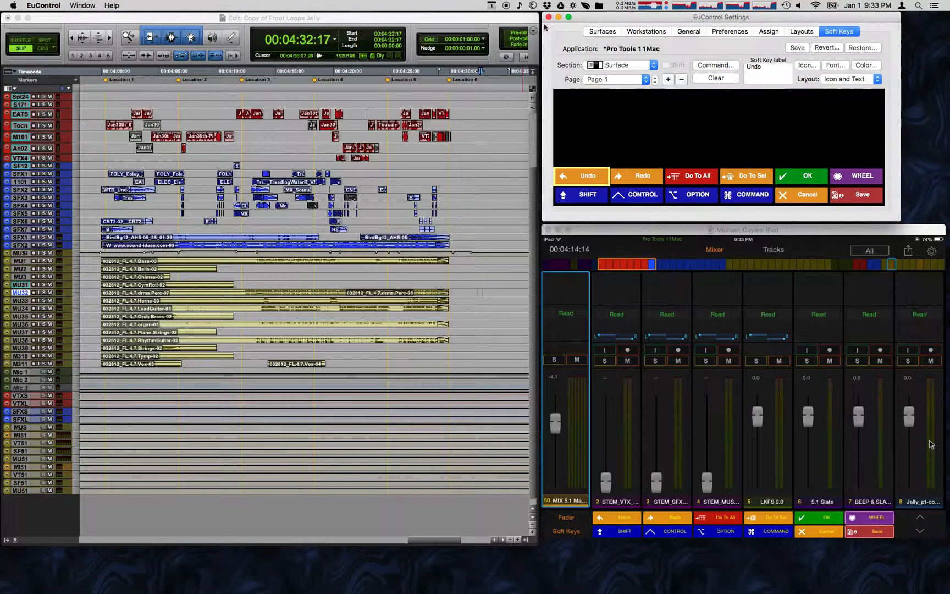
- Switch the Soft Keys tab to Page 10 with the Marker 1–6, Automation and Video keys
{"action": "left_click", "coordinate": [531, 6]}
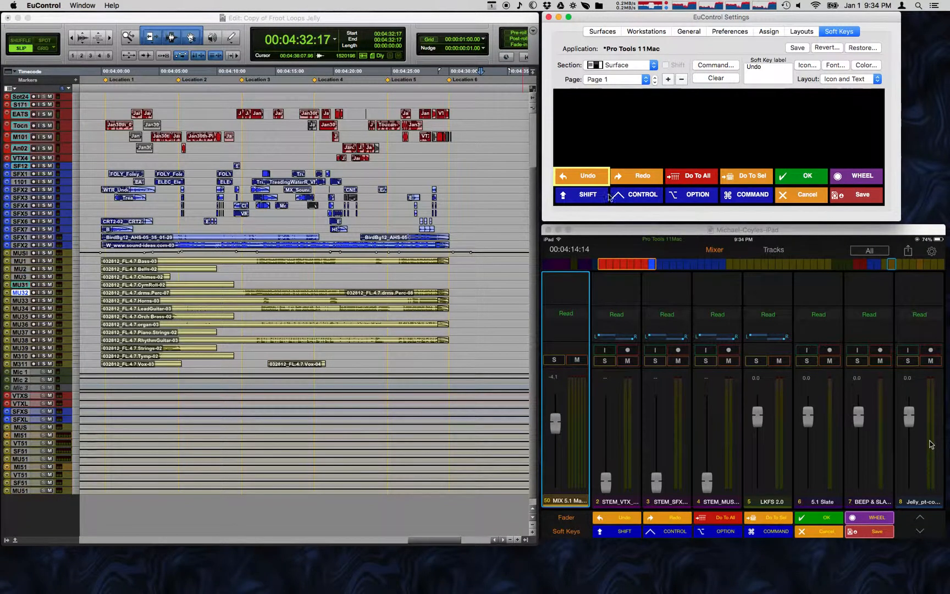
{"action": "mouse_move", "coordinate": [614, 235]}
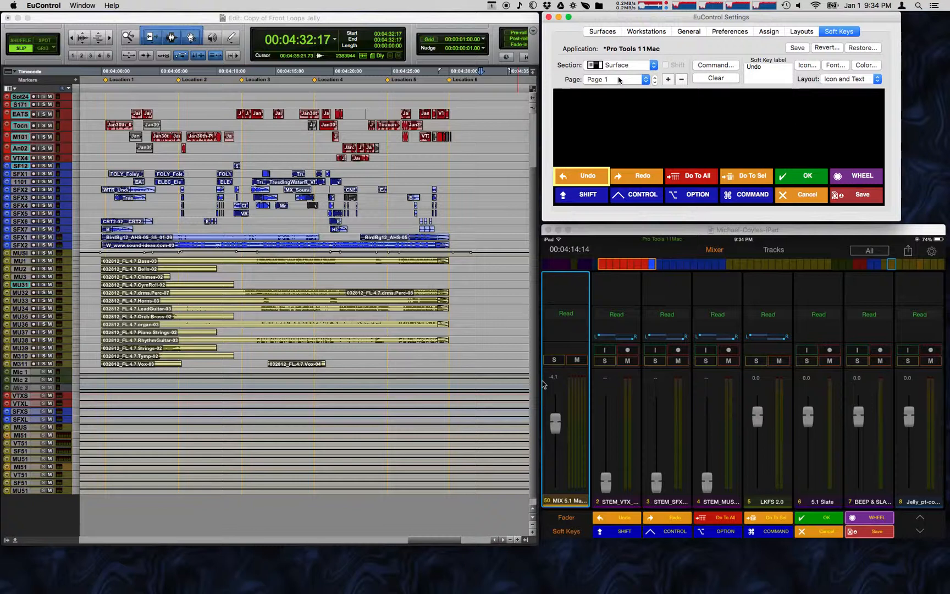
{"action": "left_click", "coordinate": [616, 79]}
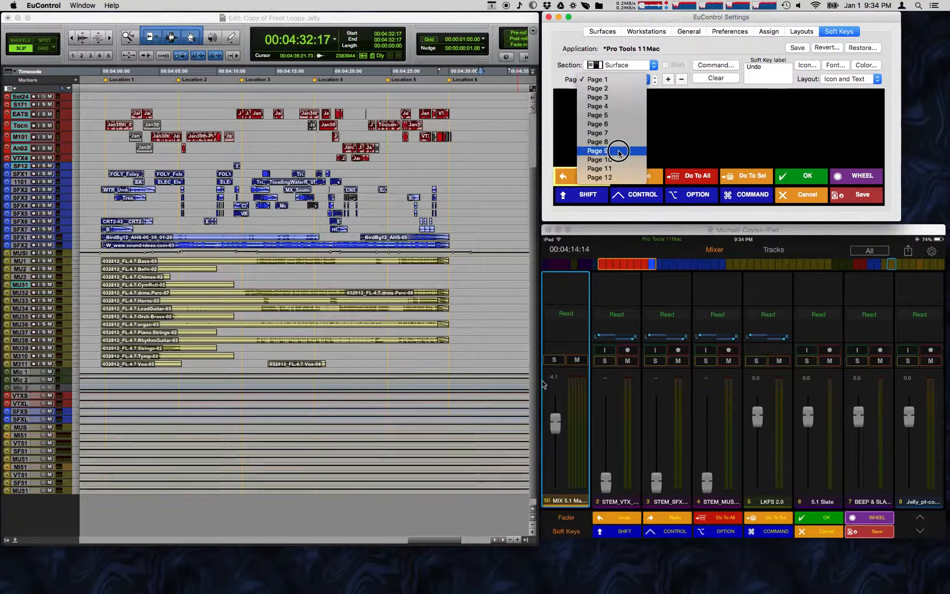
{"action": "left_click", "coordinate": [597, 150]}
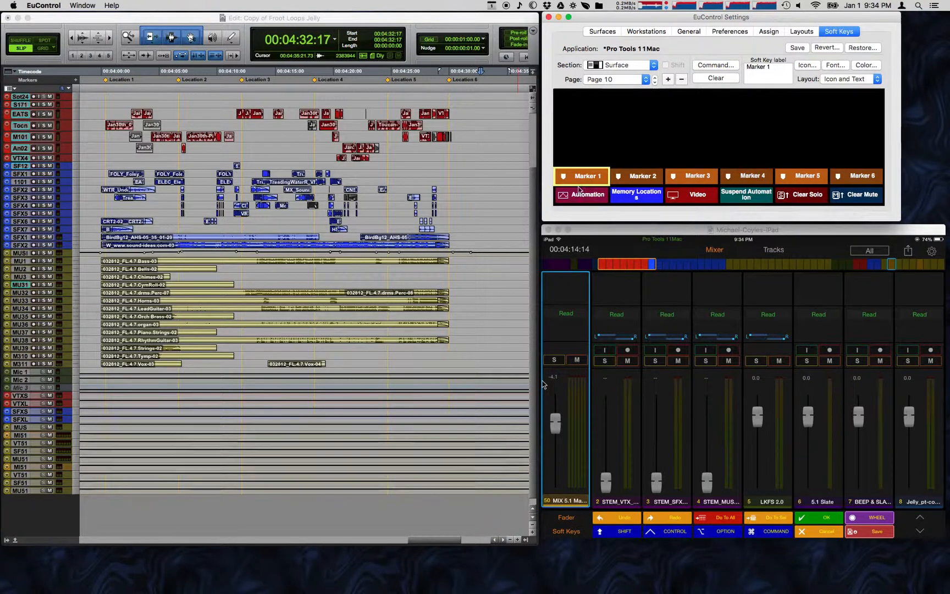
{"action": "mouse_move", "coordinate": [724, 181]}
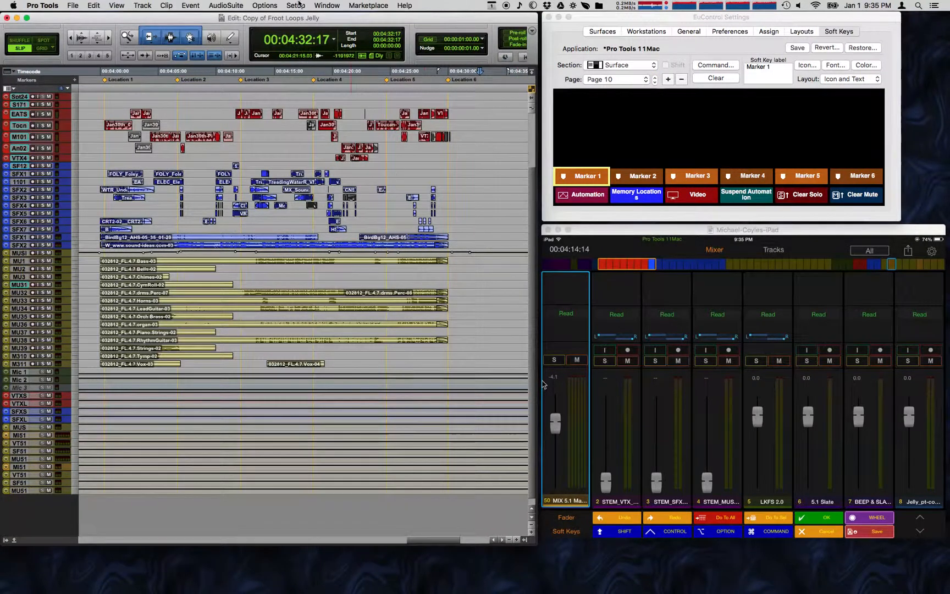
- Show Pro Tools' Video window from the Window menu, then return to the EuControl settings
{"action": "left_click", "coordinate": [326, 5]}
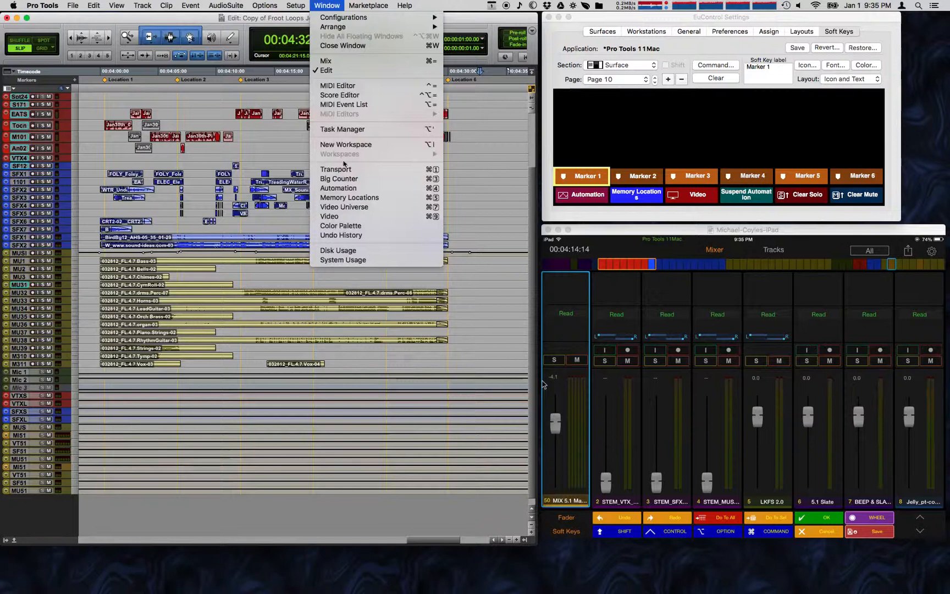
{"action": "mouse_move", "coordinate": [339, 178]}
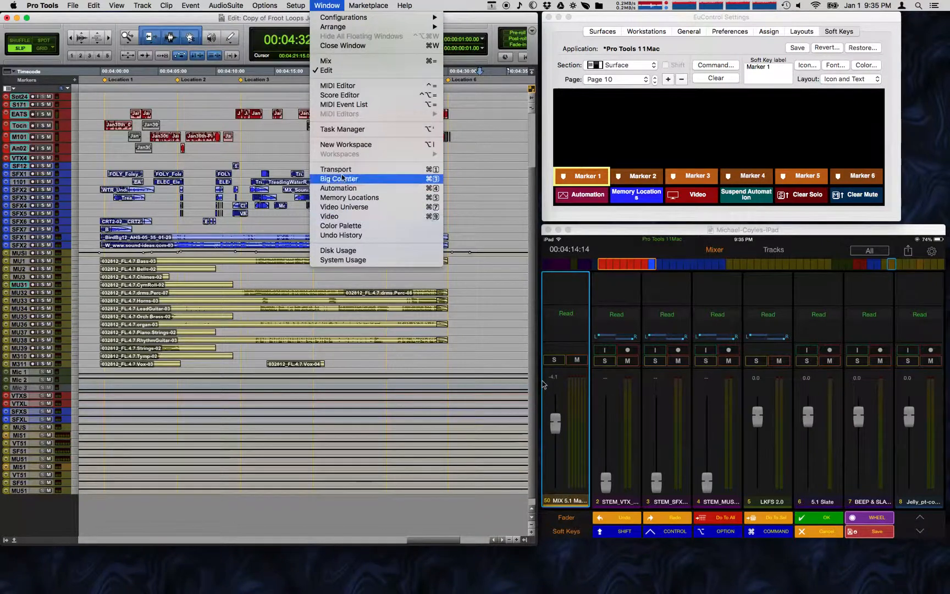
{"action": "mouse_move", "coordinate": [330, 216]}
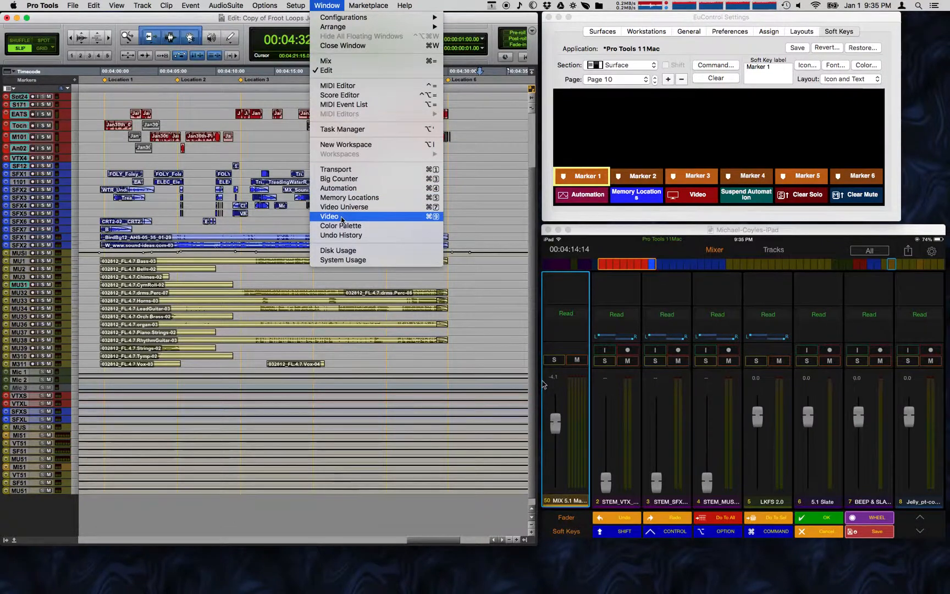
{"action": "left_click", "coordinate": [329, 217]}
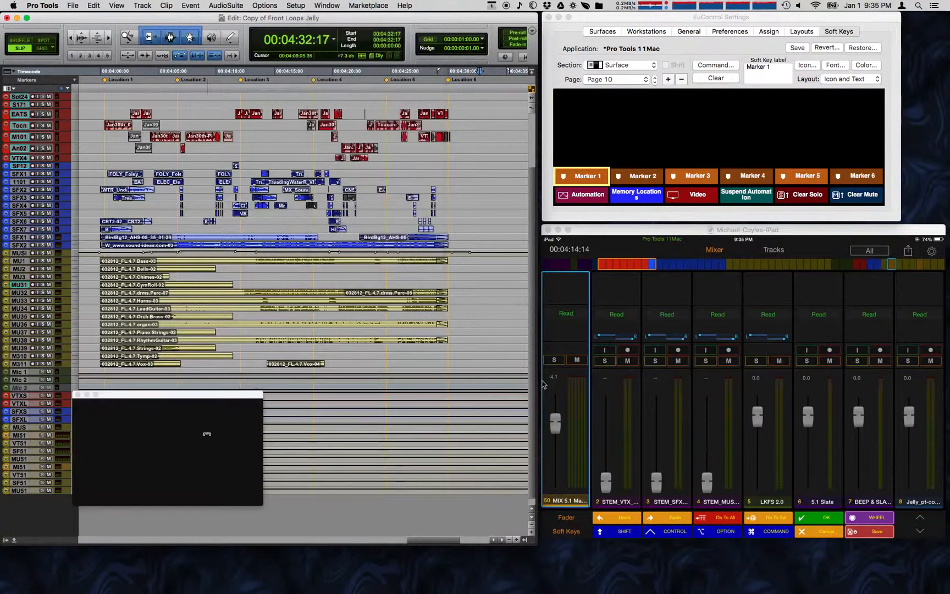
{"action": "left_click", "coordinate": [328, 6]}
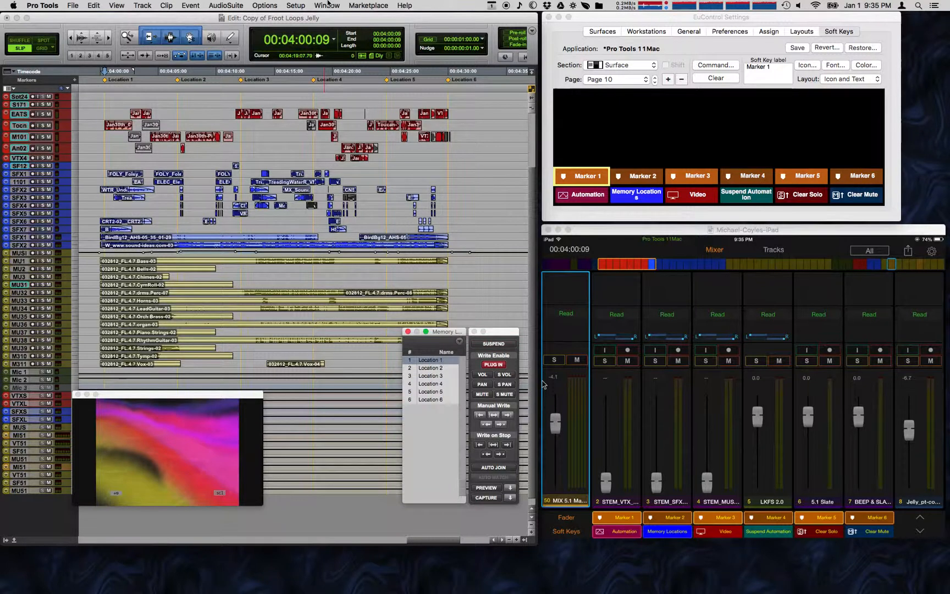
{"action": "left_click", "coordinate": [459, 341]}
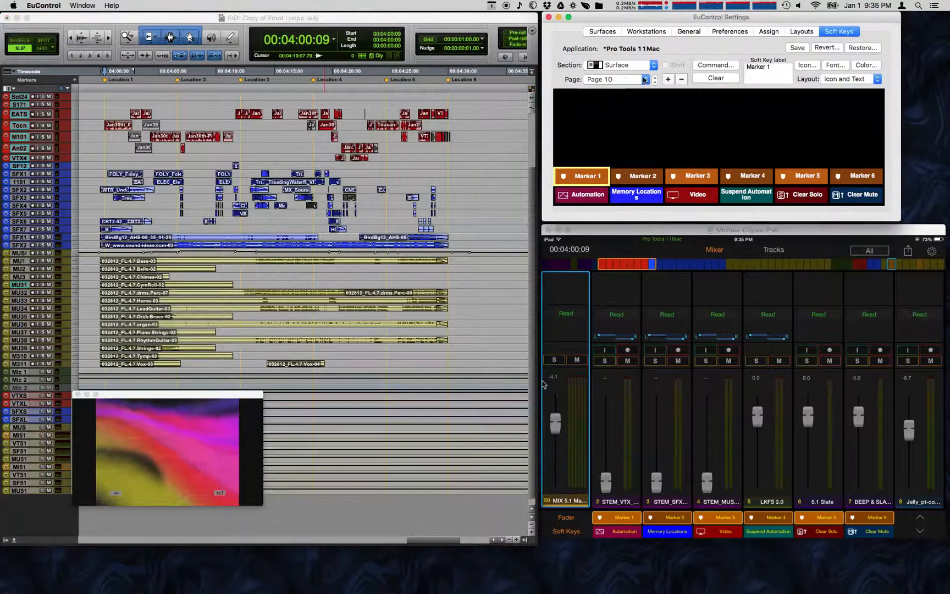
- Move to empty Page 11 and bring up the Soft Key Command Editor for its first key
{"action": "left_click", "coordinate": [668, 80]}
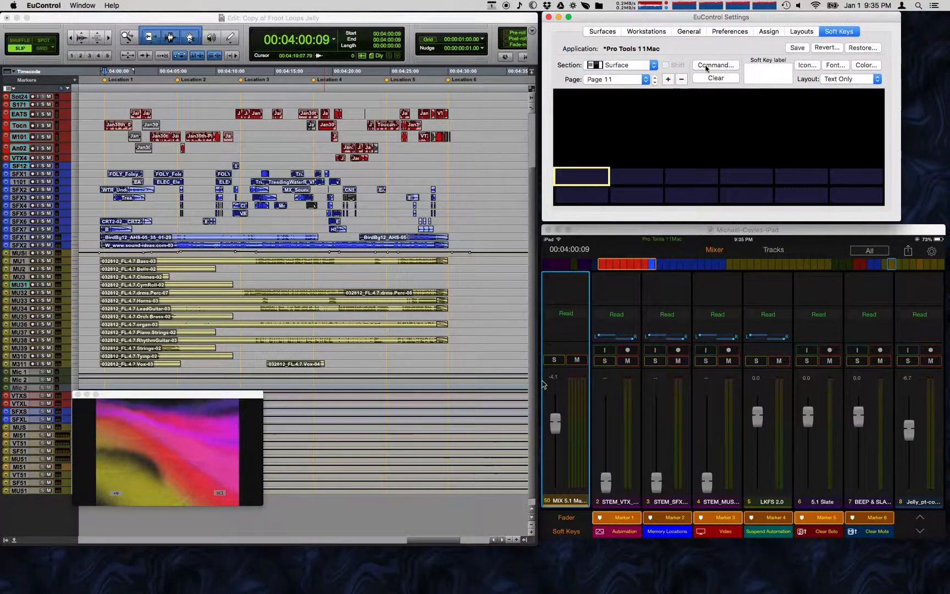
{"action": "left_click", "coordinate": [715, 65]}
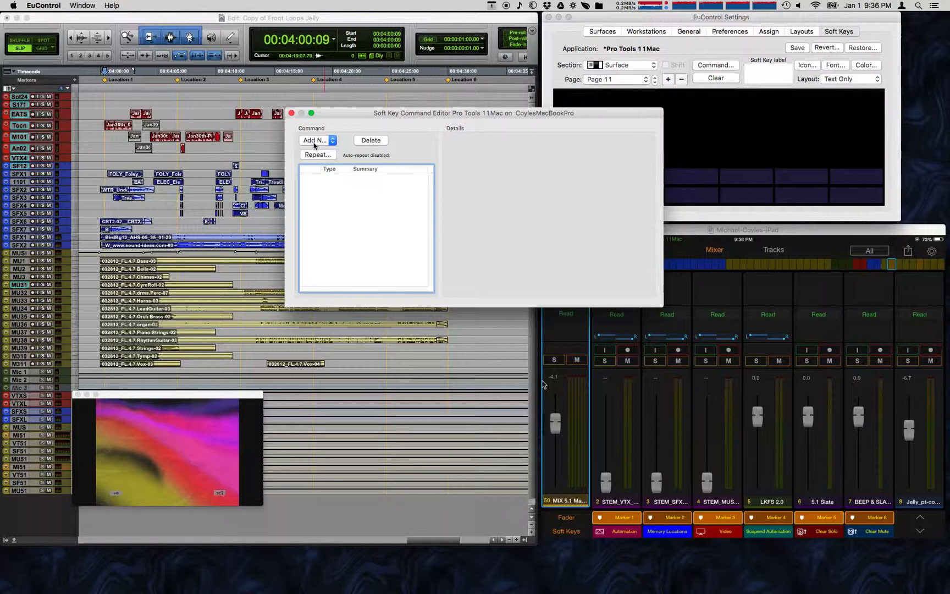
- Add a Key command and insert the keypad period special key
{"action": "left_click", "coordinate": [316, 140]}
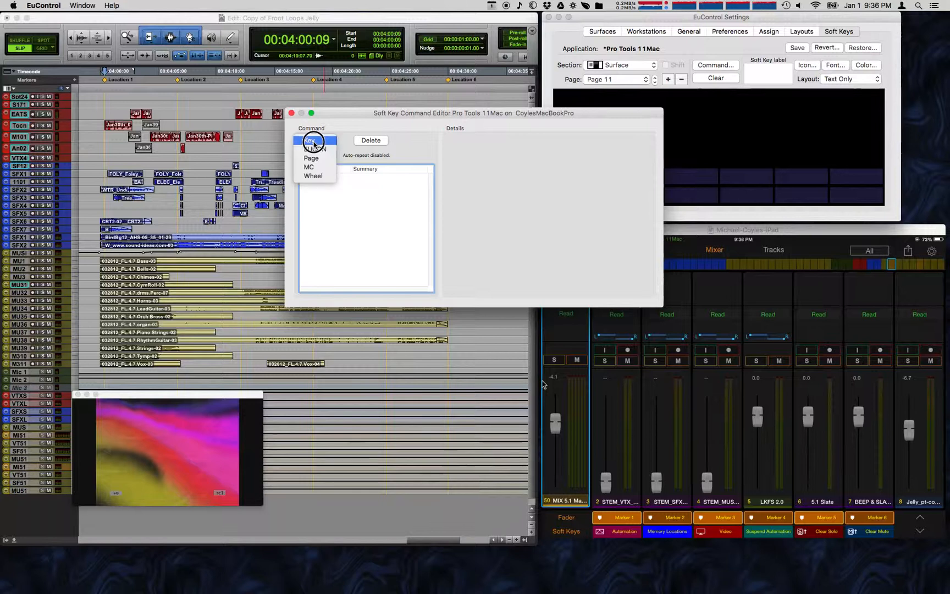
{"action": "left_click", "coordinate": [311, 139]}
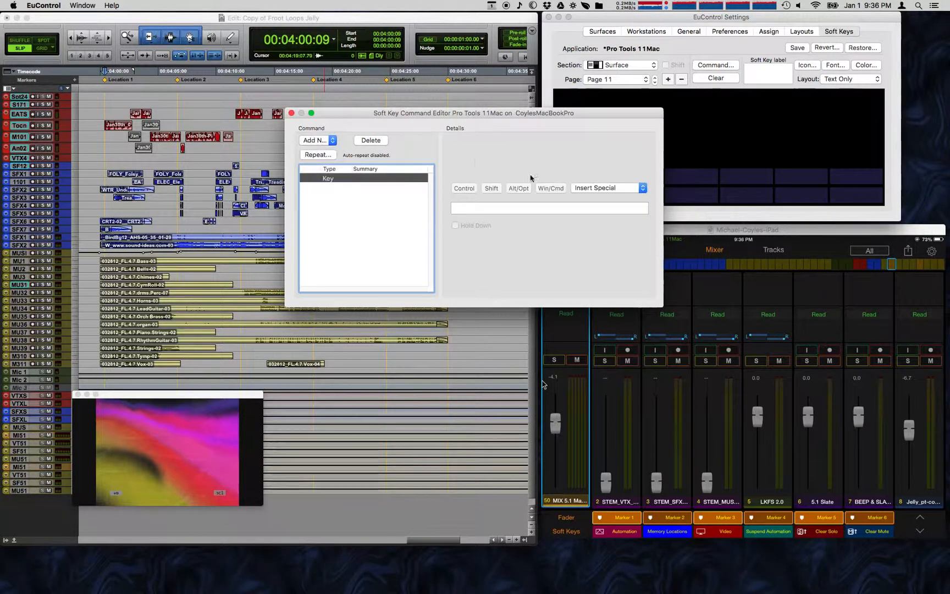
{"action": "left_click", "coordinate": [606, 188]}
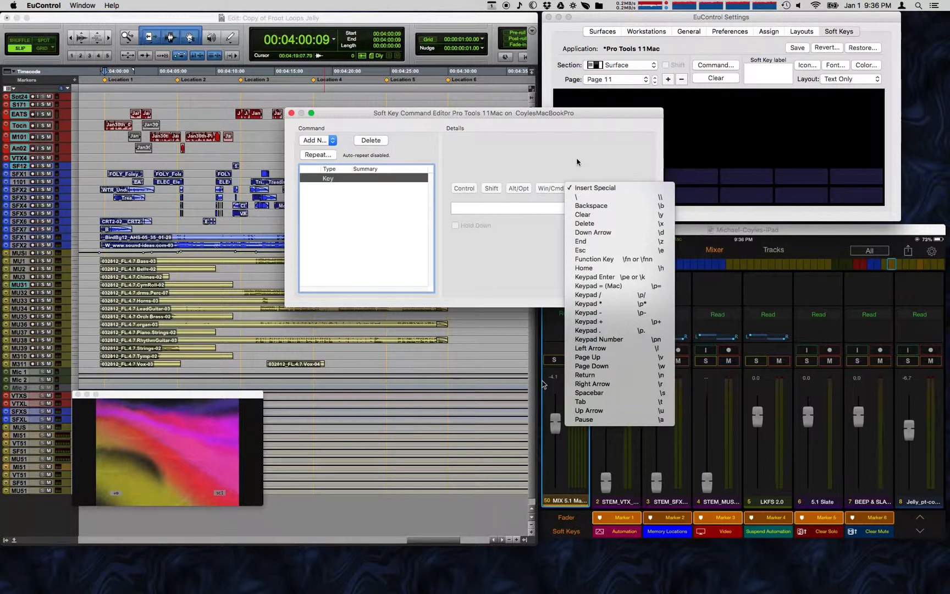
{"action": "mouse_move", "coordinate": [587, 331]}
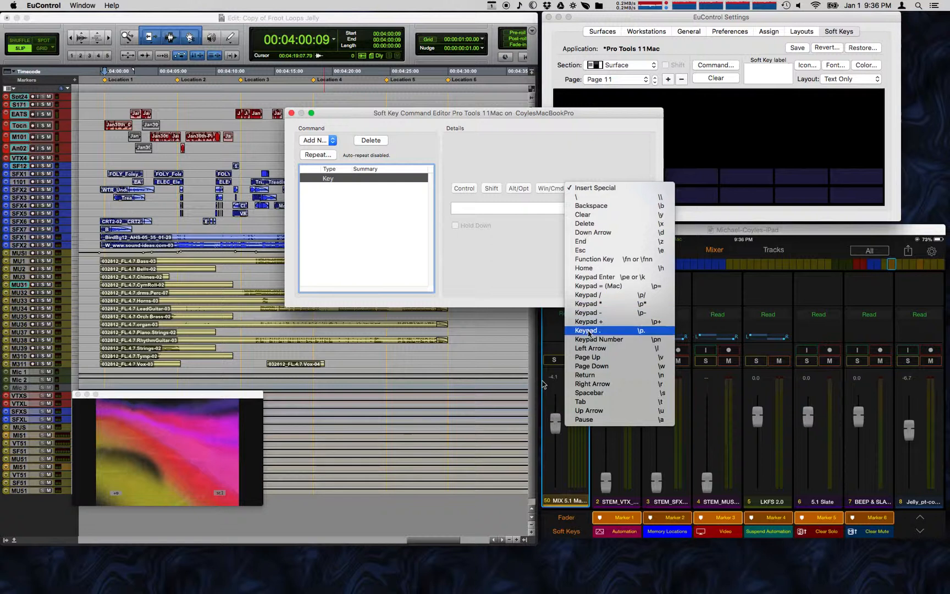
{"action": "left_click", "coordinate": [586, 330]}
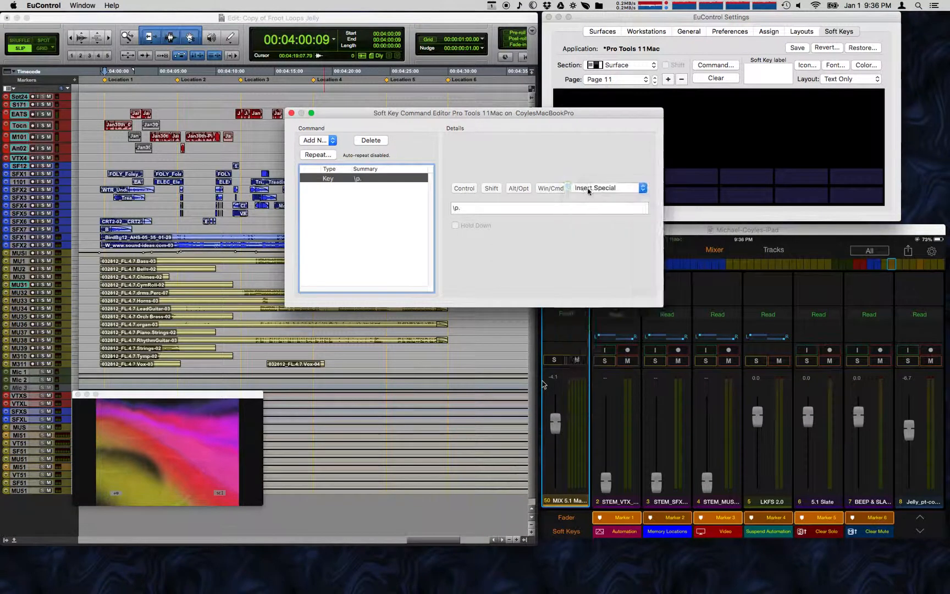
- Insert keypad 7 after the period so the key recalls marker 7, and close the editor
{"action": "left_click", "coordinate": [603, 187]}
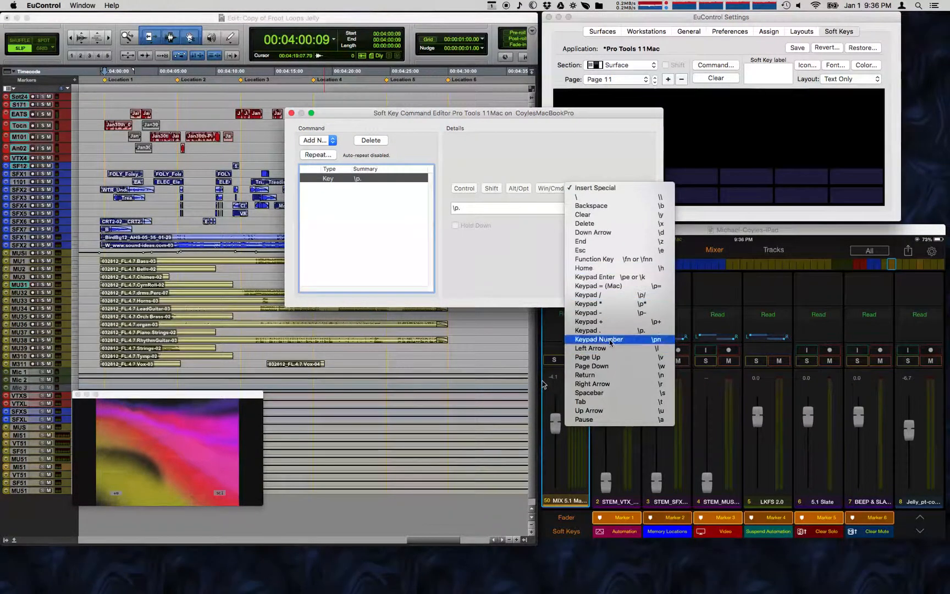
{"action": "left_click", "coordinate": [598, 338]}
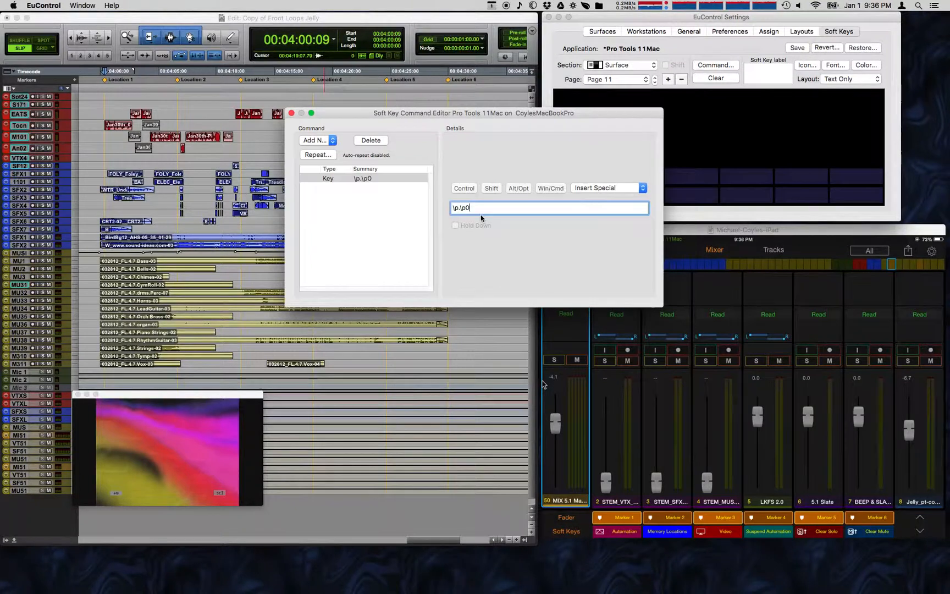
{"action": "type", "text": "7"}
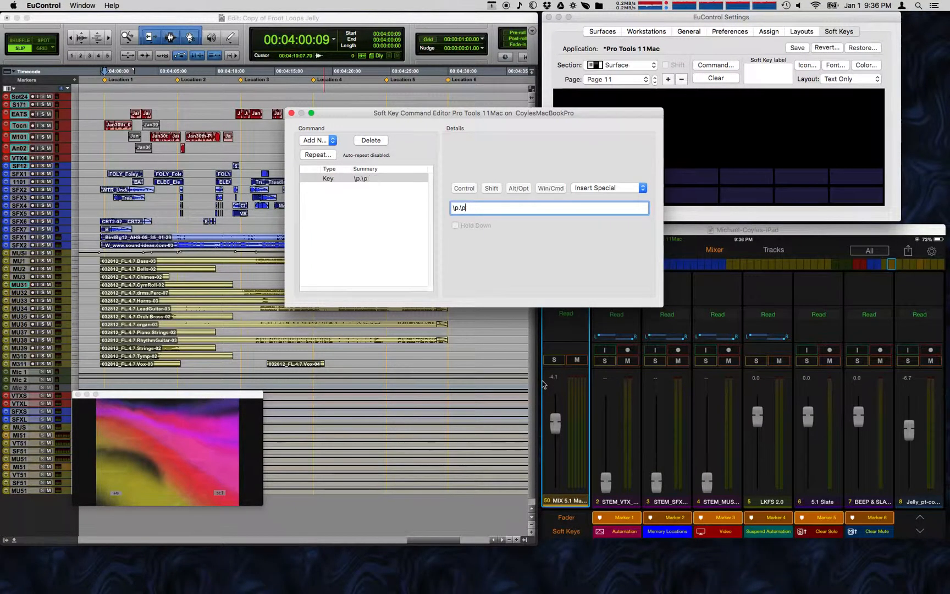
{"action": "type", "text": "7"}
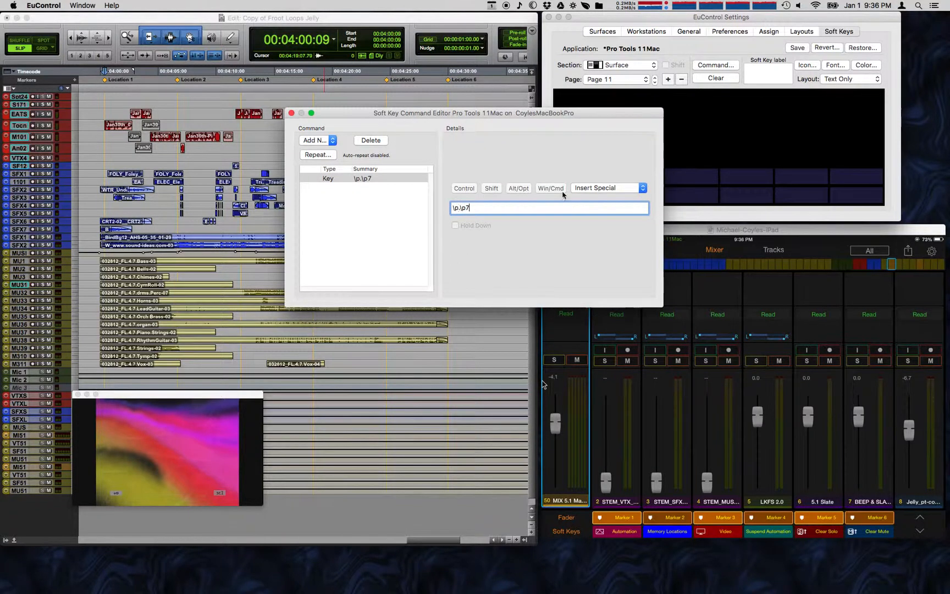
{"action": "left_click", "coordinate": [605, 187]}
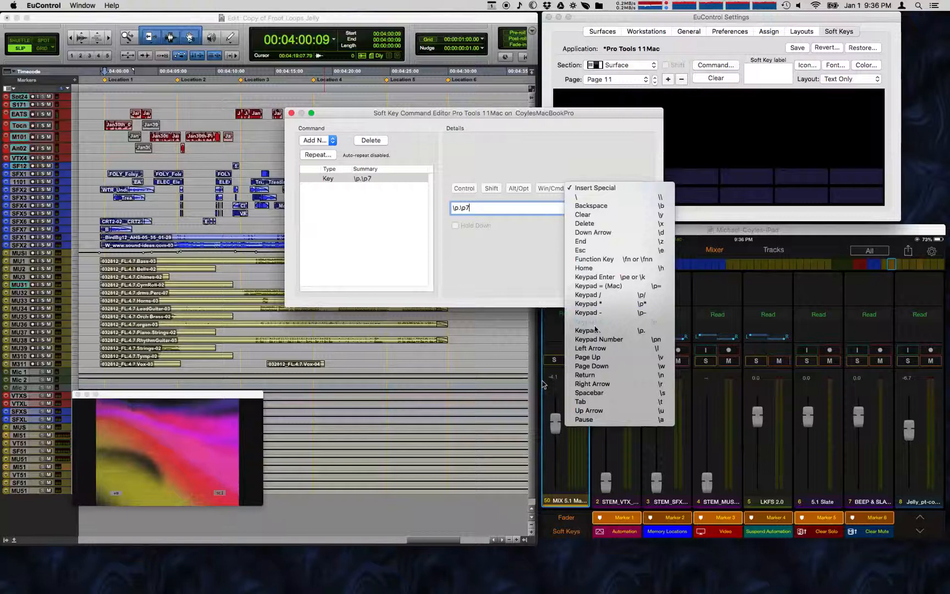
{"action": "left_click", "coordinate": [586, 330]}
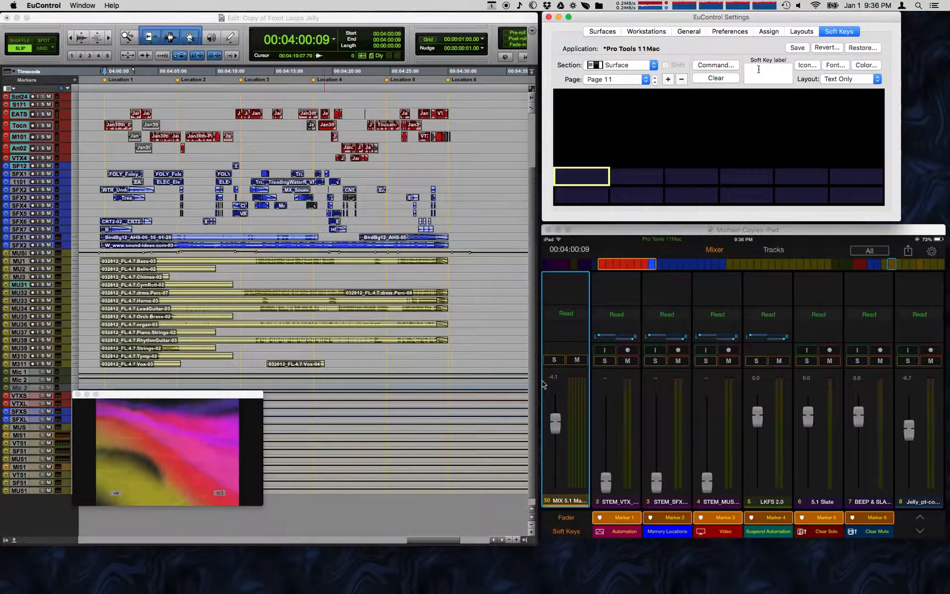
- Label the key 'Marker 7', colour it gold, and start choosing its icon
{"action": "type", "text": "Marker 7"}
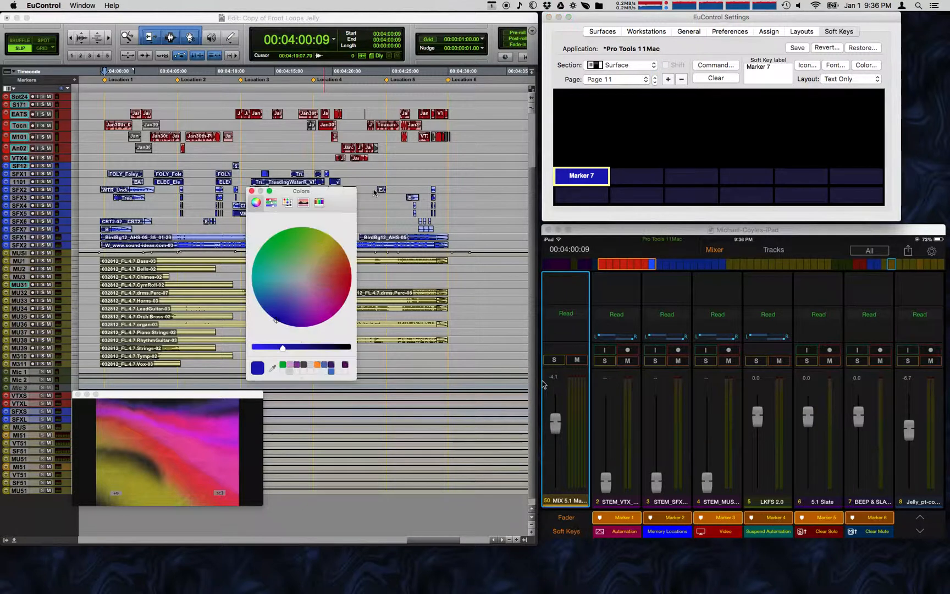
{"action": "left_click", "coordinate": [328, 241]}
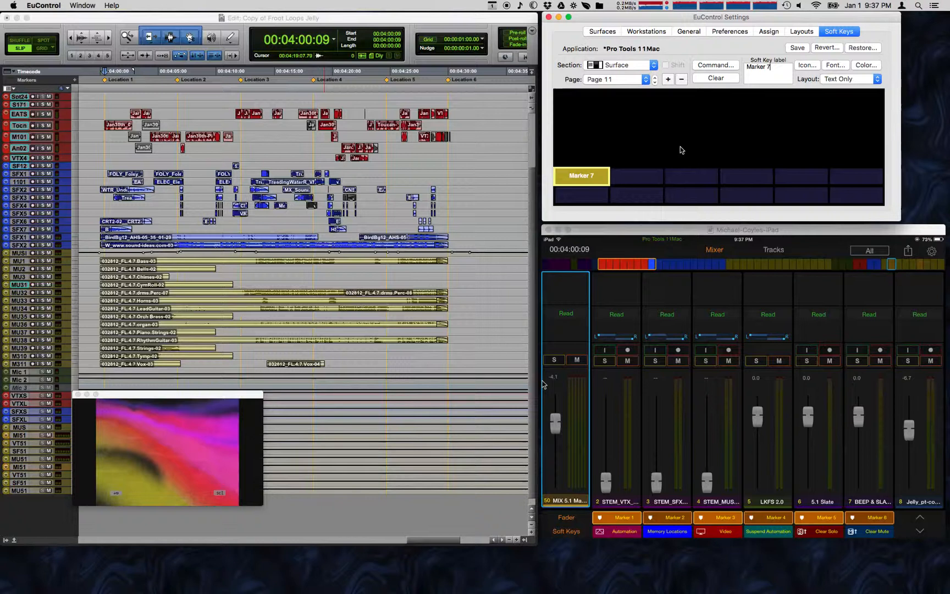
{"action": "left_click", "coordinate": [805, 65]}
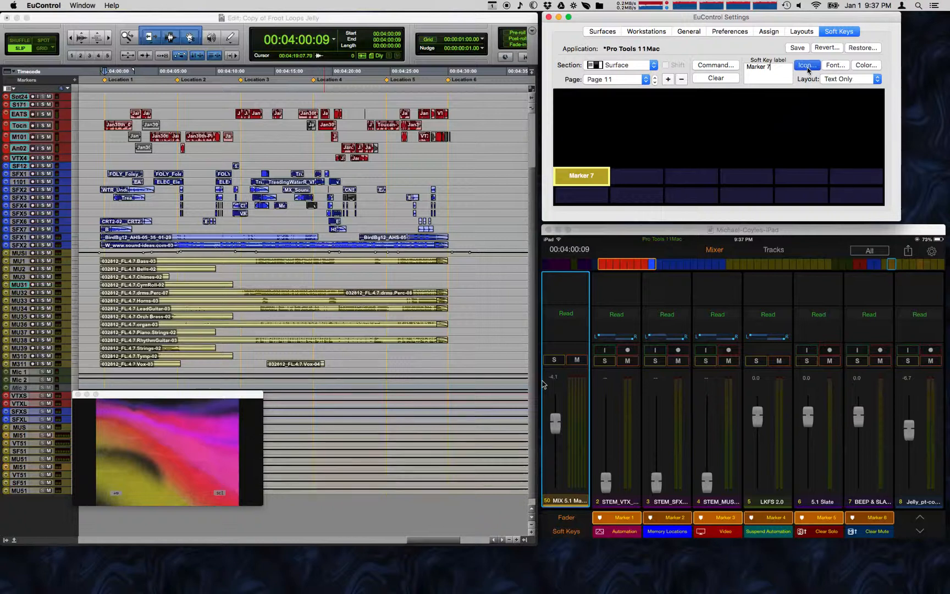
{"action": "left_click", "coordinate": [806, 65]}
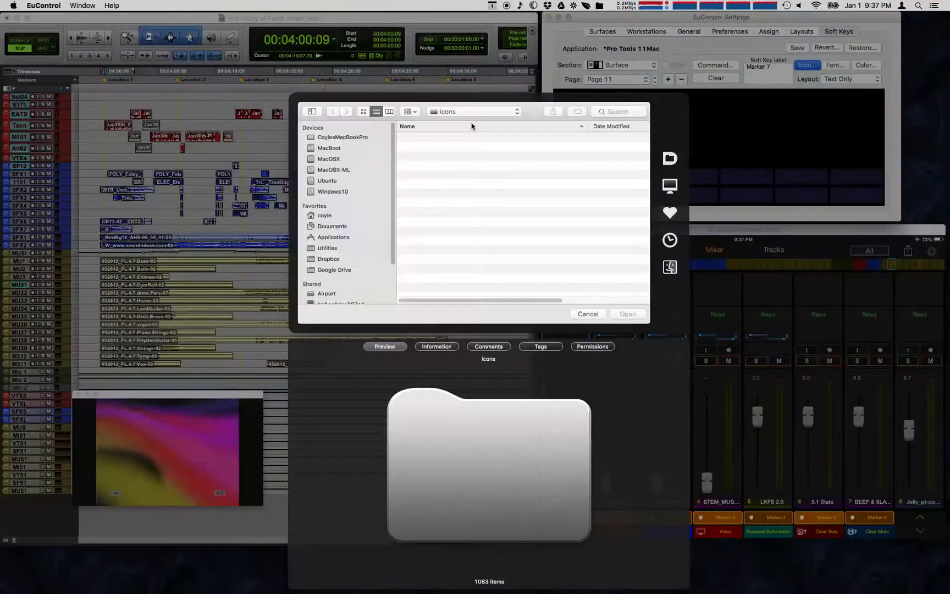
- Search the icons folder for 'Marker' and set STP - Marker.gif as the key's icon
{"action": "left_click", "coordinate": [448, 111]}
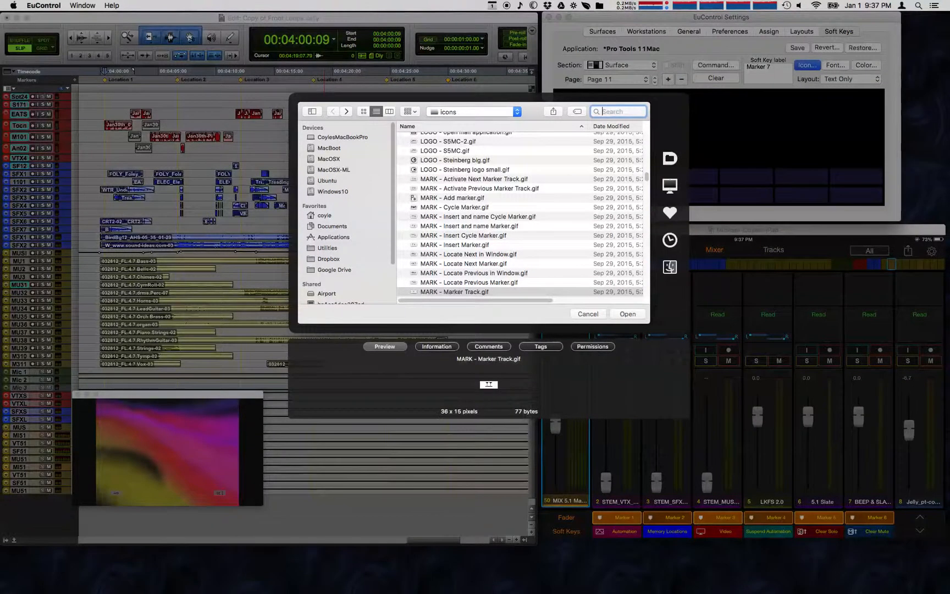
{"action": "type", "text": "Marker"}
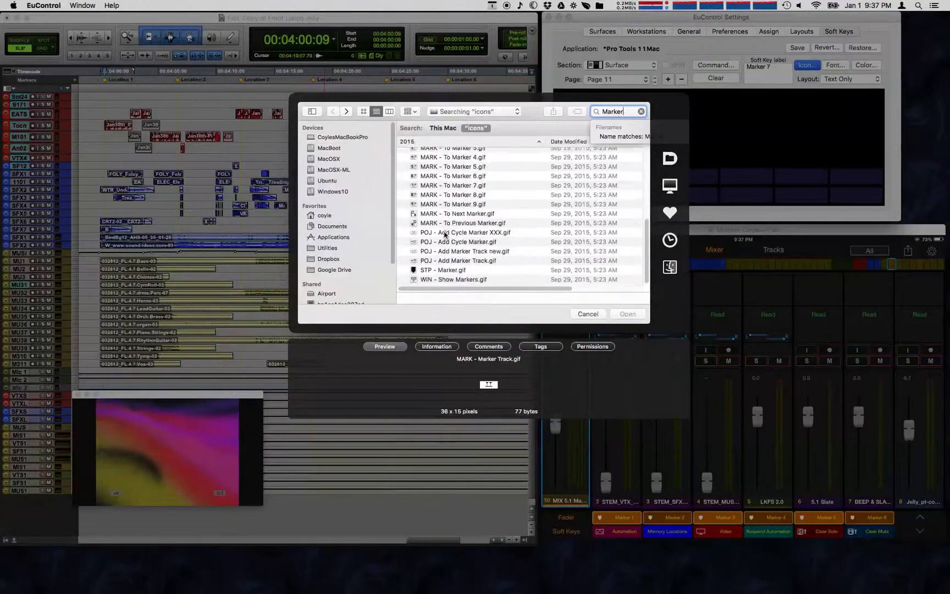
{"action": "left_click", "coordinate": [444, 270]}
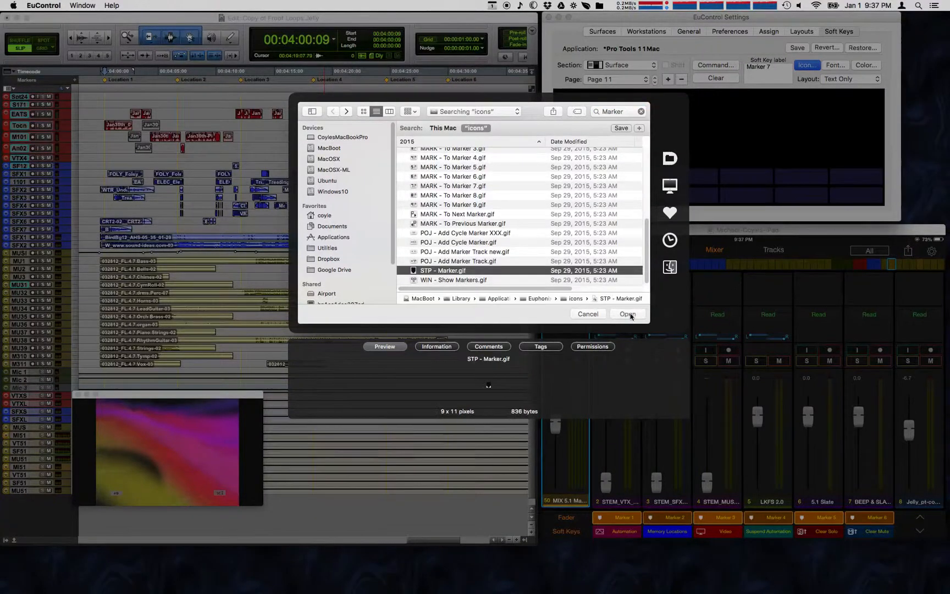
{"action": "left_click", "coordinate": [627, 313]}
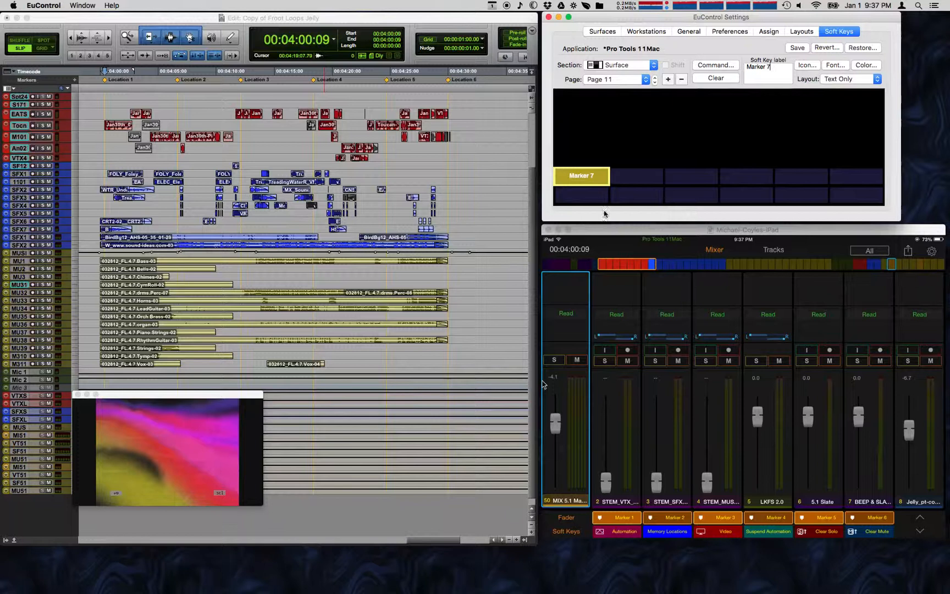
- Set the Marker 7 key layout to Icon and Text and select the next empty key
{"action": "left_click", "coordinate": [851, 79]}
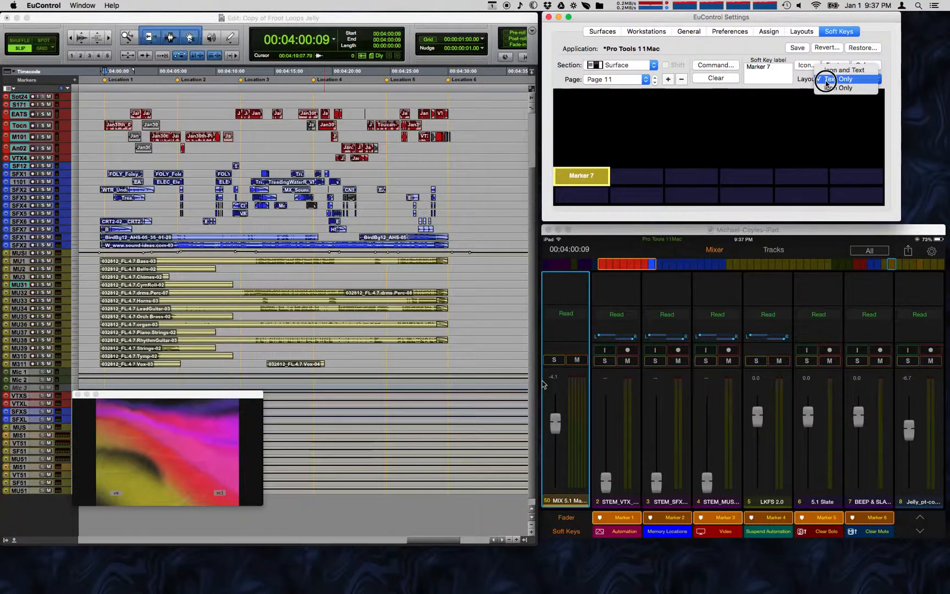
{"action": "left_click", "coordinate": [844, 79]}
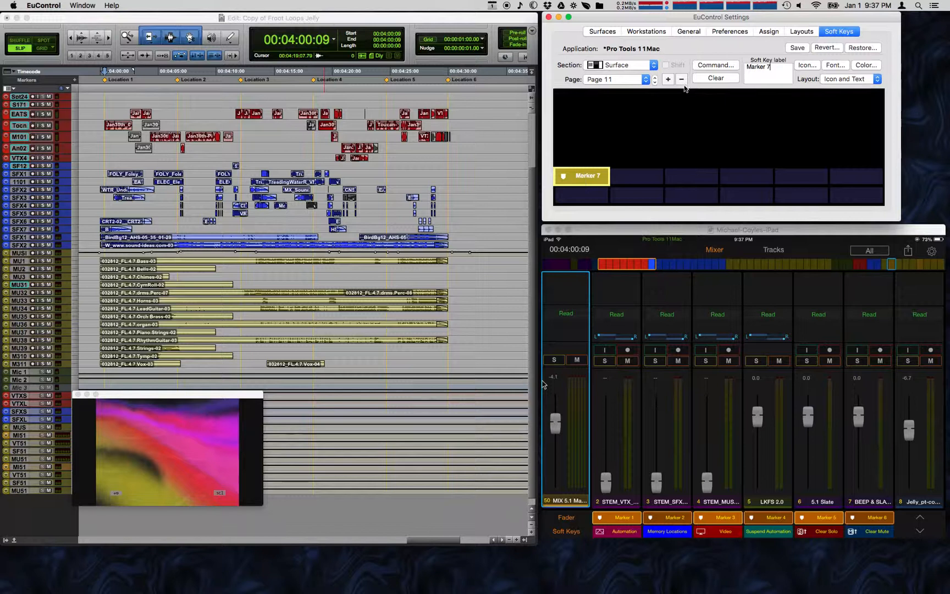
{"action": "left_click", "coordinate": [797, 47]}
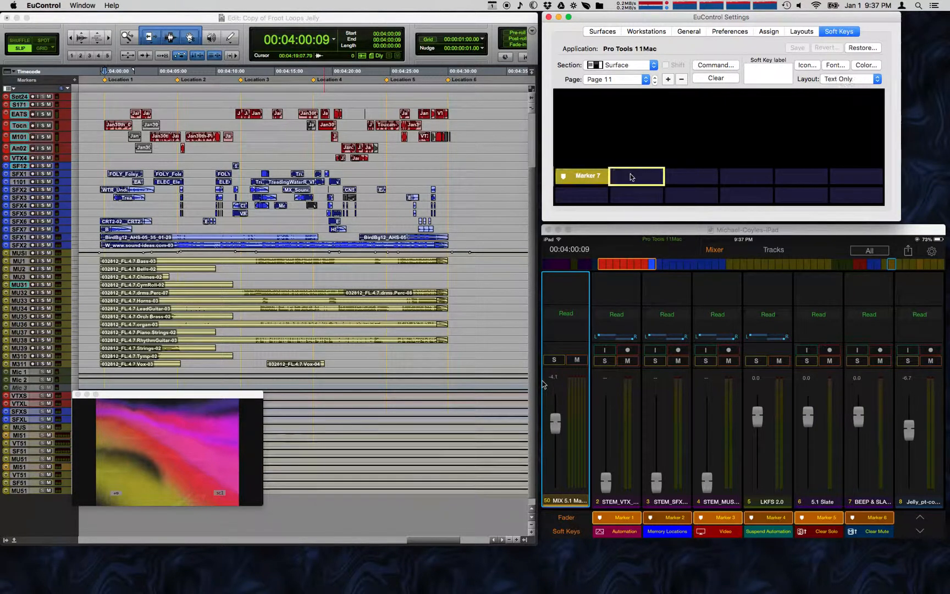
- Give the second key a EUCON Window Menu > Big Counter command, labelled Big Counter
{"action": "left_click", "coordinate": [715, 65]}
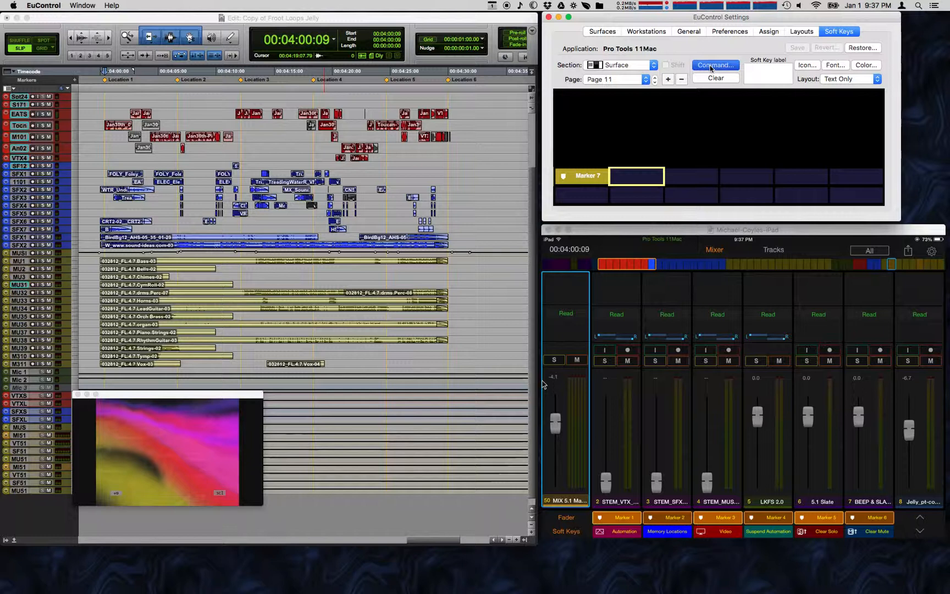
{"action": "left_click", "coordinate": [715, 65]}
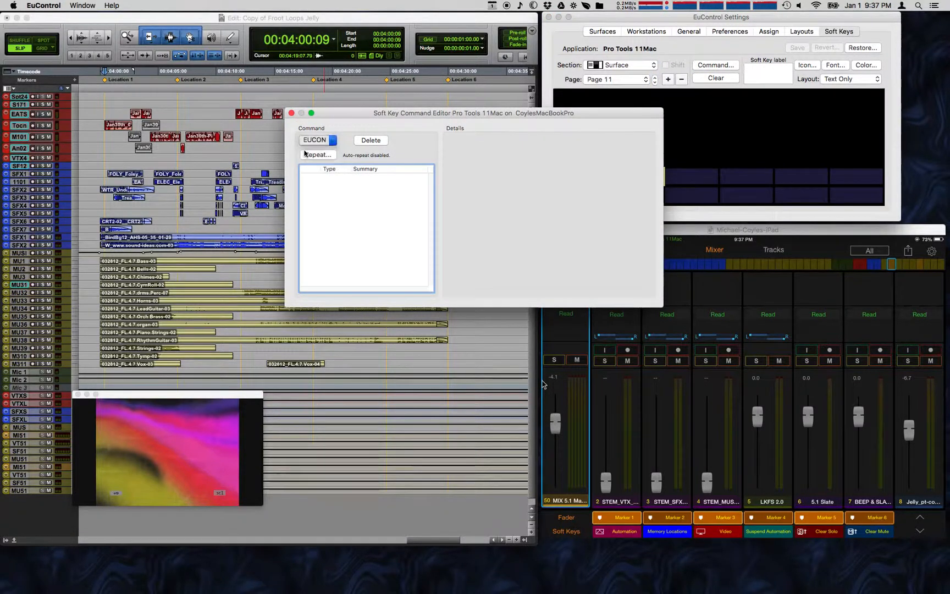
{"action": "left_click", "coordinate": [315, 140]}
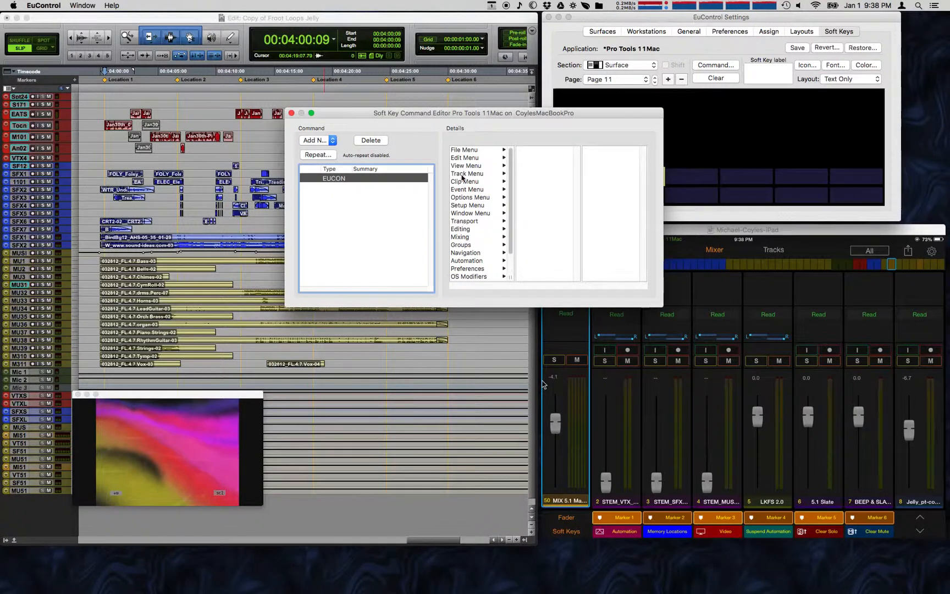
{"action": "mouse_move", "coordinate": [464, 213]}
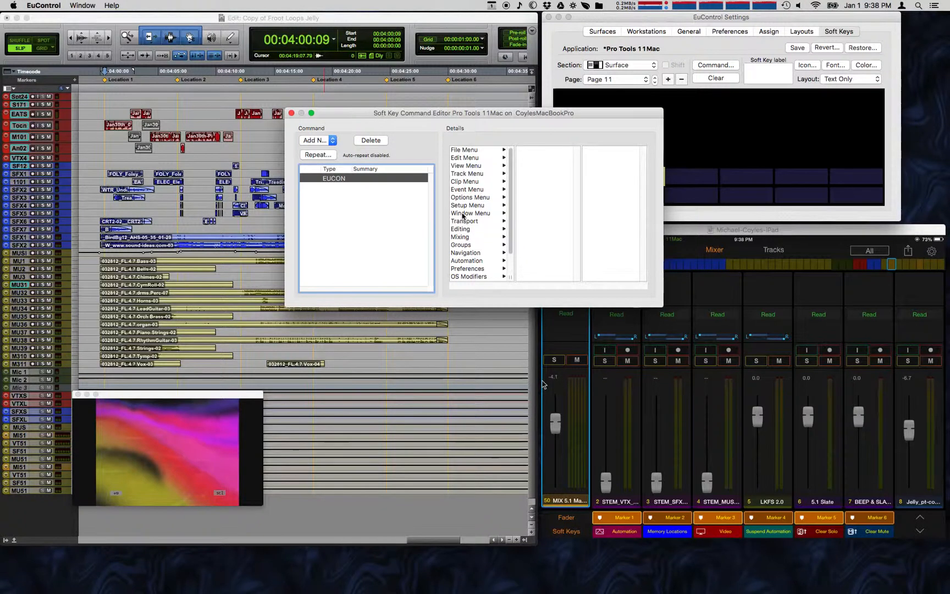
{"action": "left_click", "coordinate": [471, 212]}
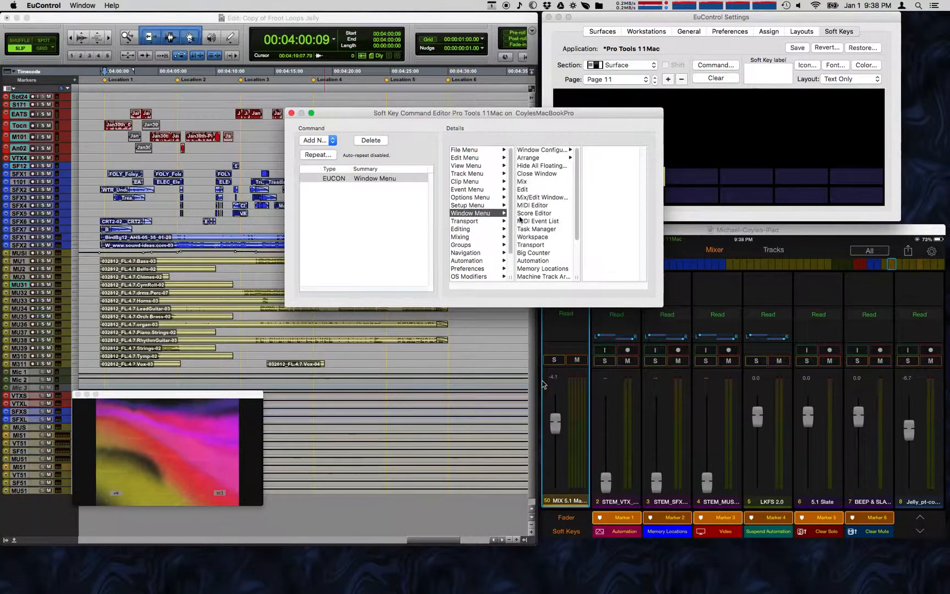
{"action": "left_click", "coordinate": [534, 252]}
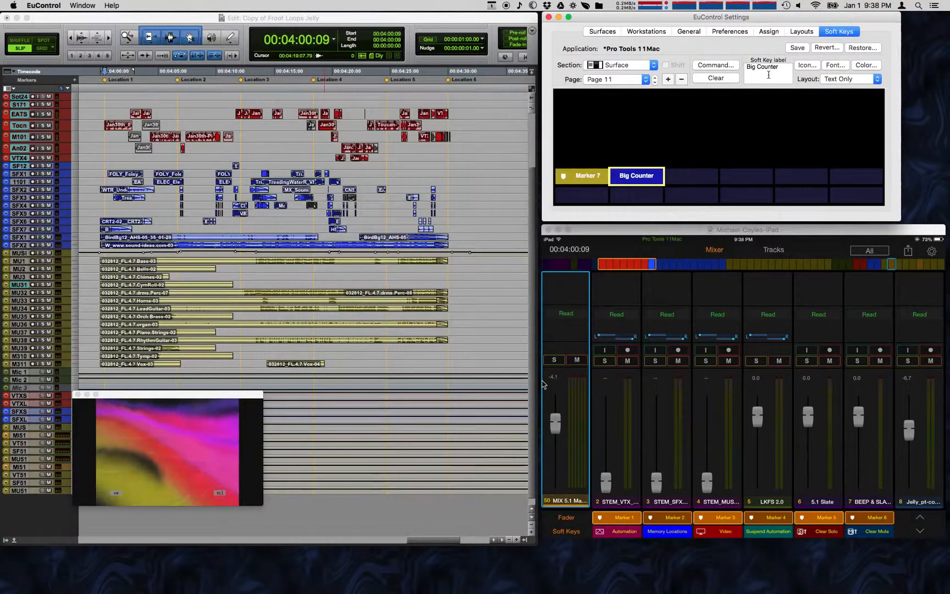
{"action": "mouse_move", "coordinate": [614, 217]}
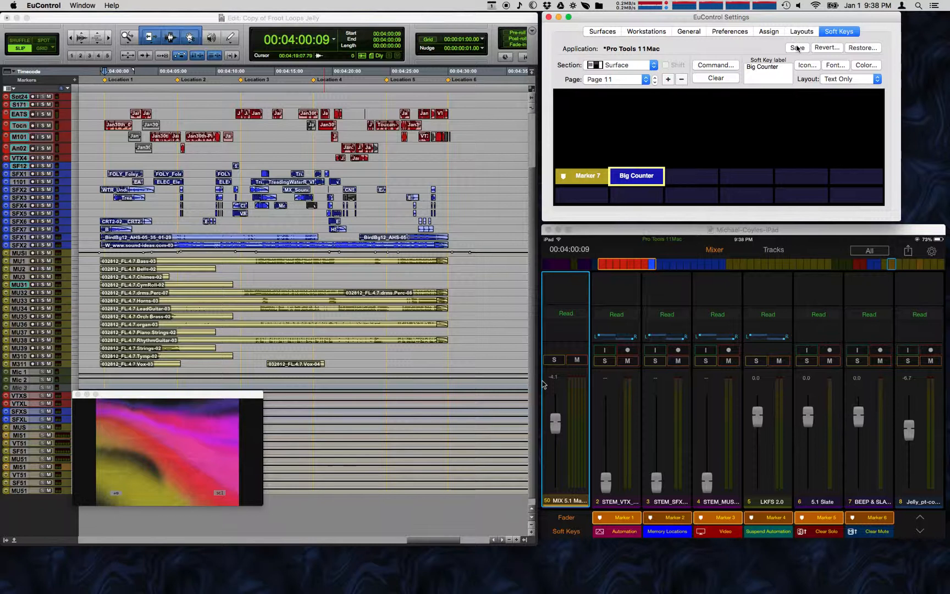
- Save the Page 11 soft key settings and return to Page 10
{"action": "left_click", "coordinate": [797, 47]}
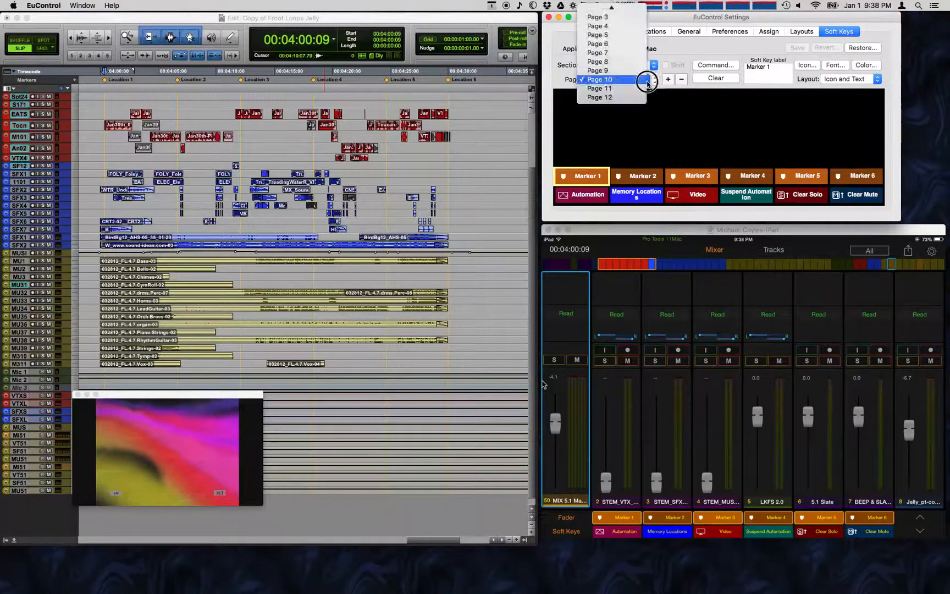
- Switch back to Page 11 so Marker 7 and Big Counter show on the iPad controller
{"action": "left_click", "coordinate": [598, 88]}
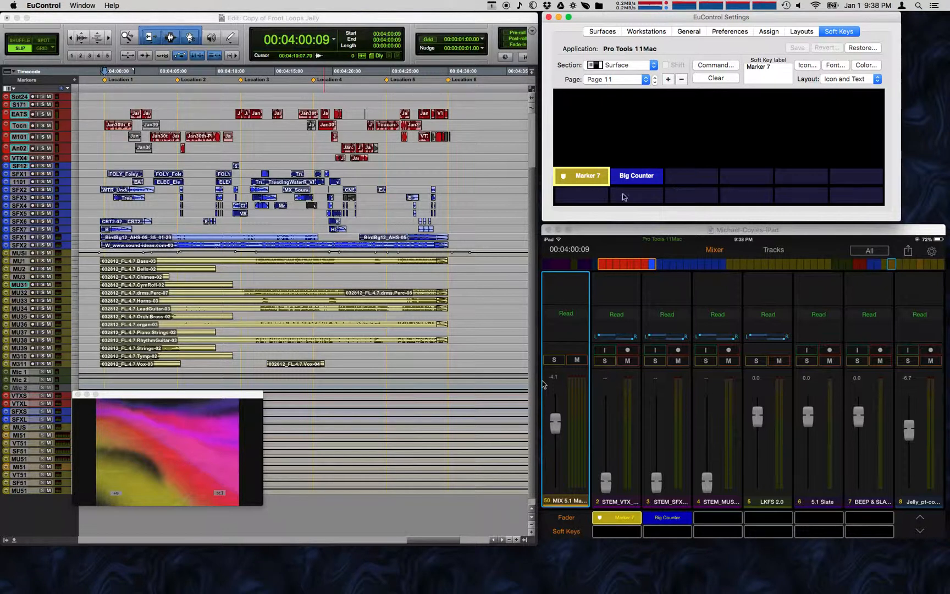
{"action": "mouse_move", "coordinate": [628, 146]}
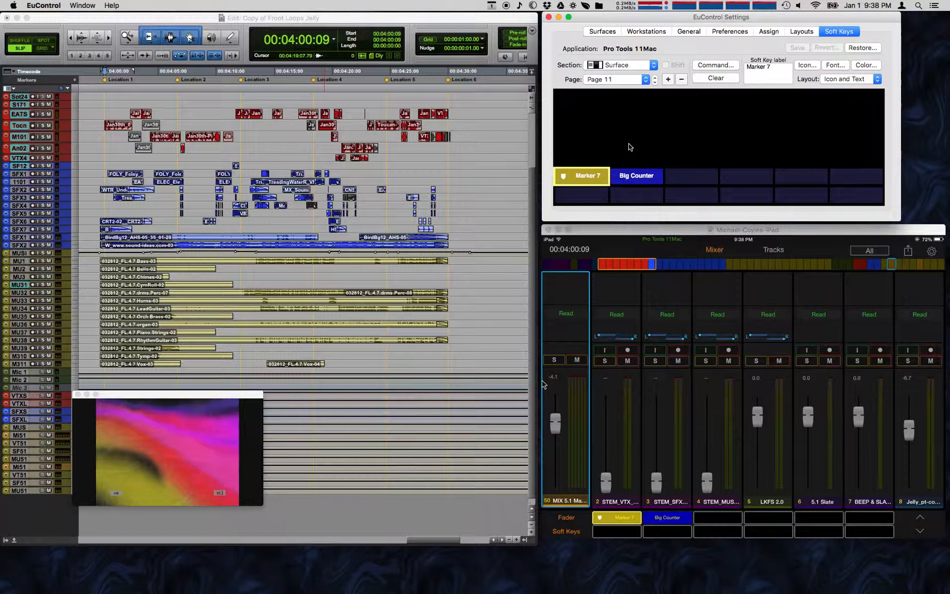